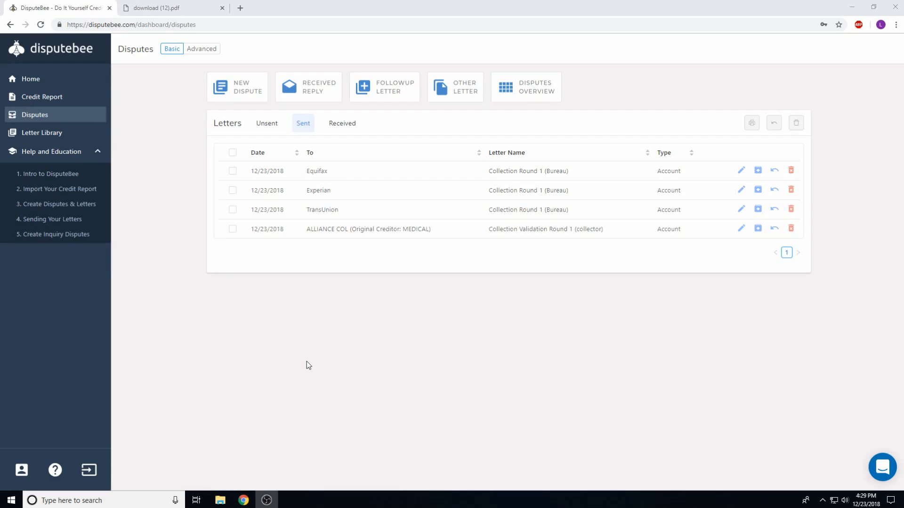
Begin a new dispute from the Disputes page
click(237, 87)
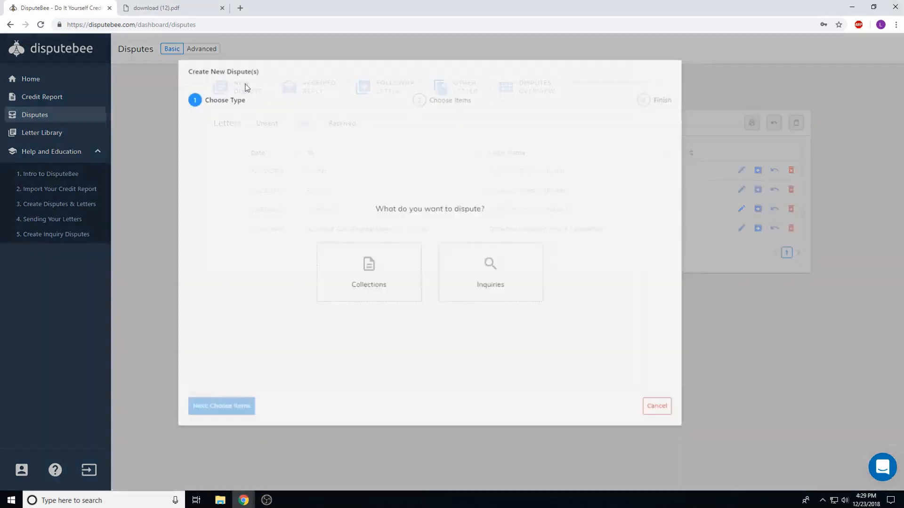
Choose Collections as the dispute type and review the account list with bureau checkboxes
click(369, 271)
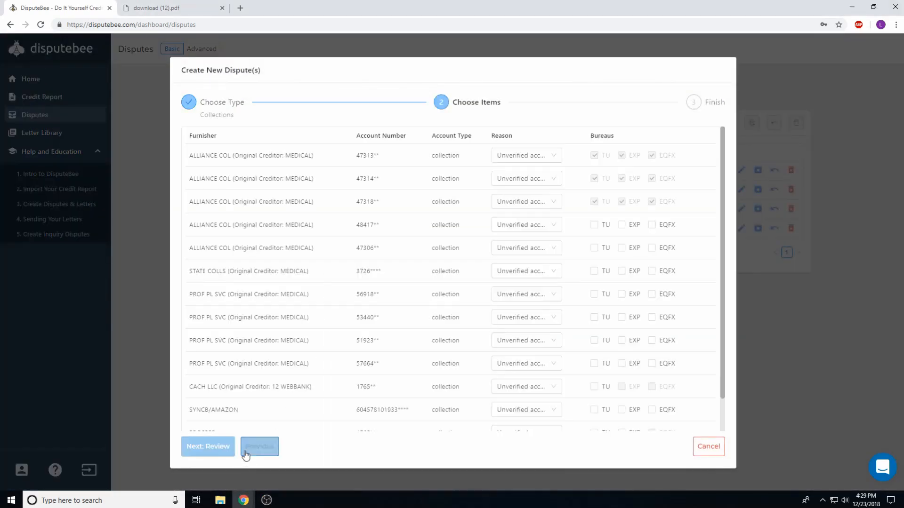
click(260, 446)
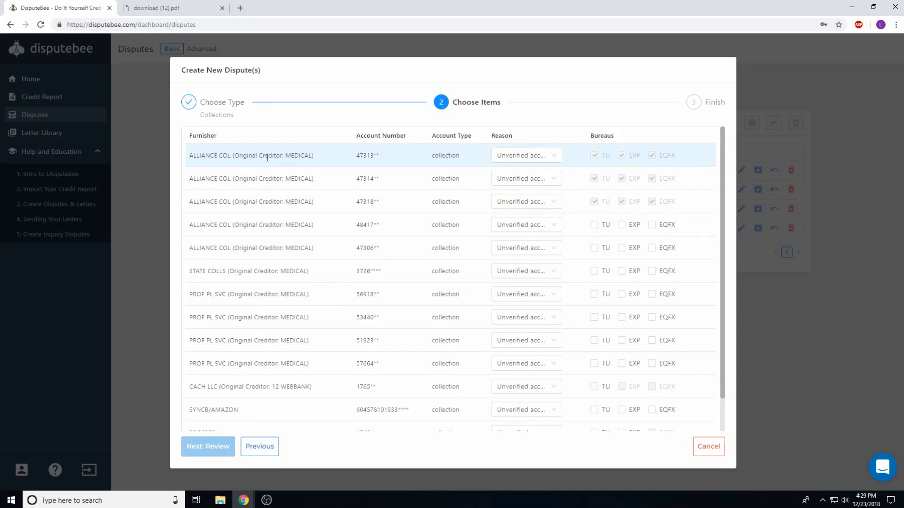
mouse_move(295, 204)
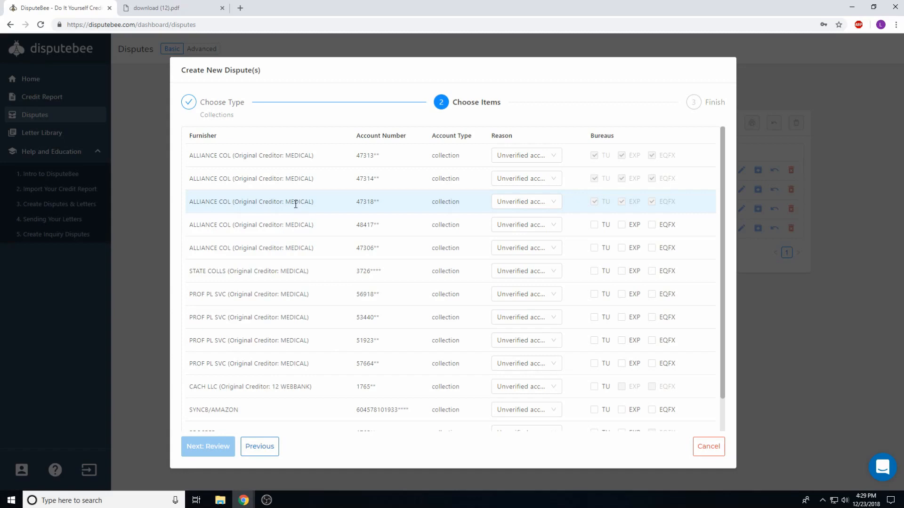
scroll(down, 3)
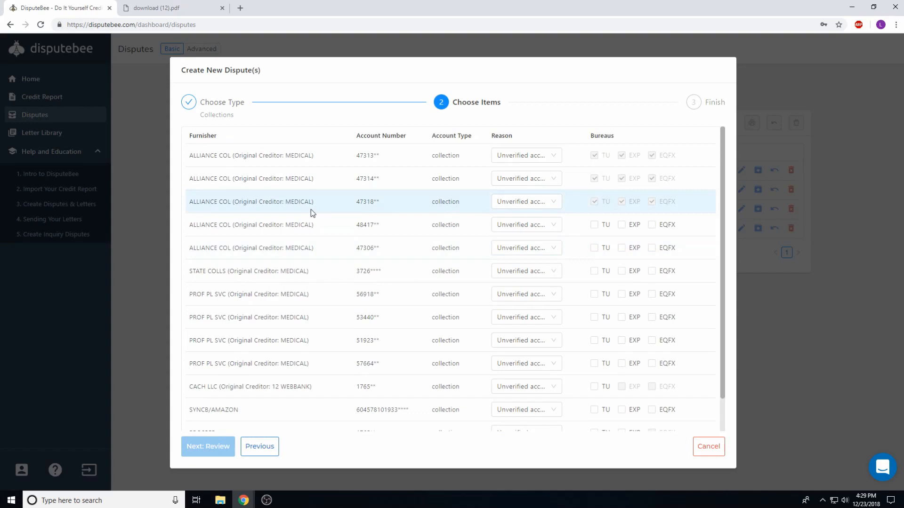
mouse_move(348, 197)
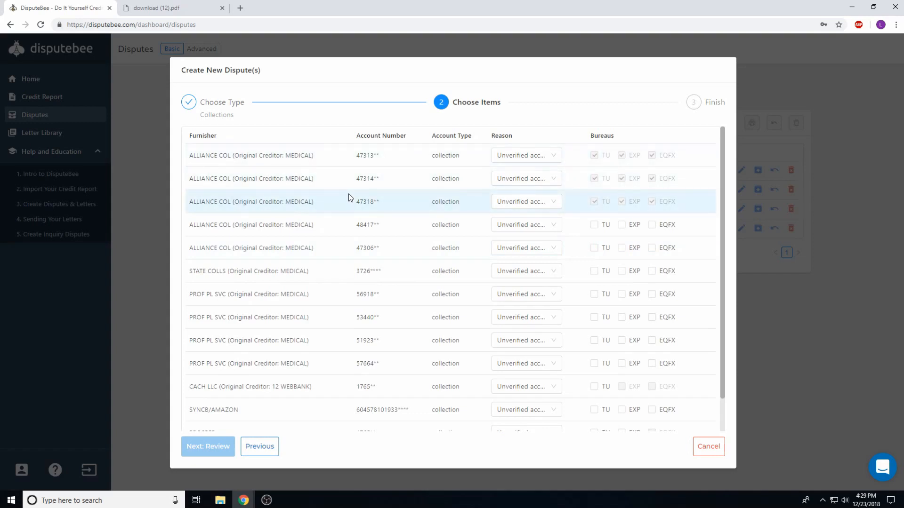
mouse_move(326, 155)
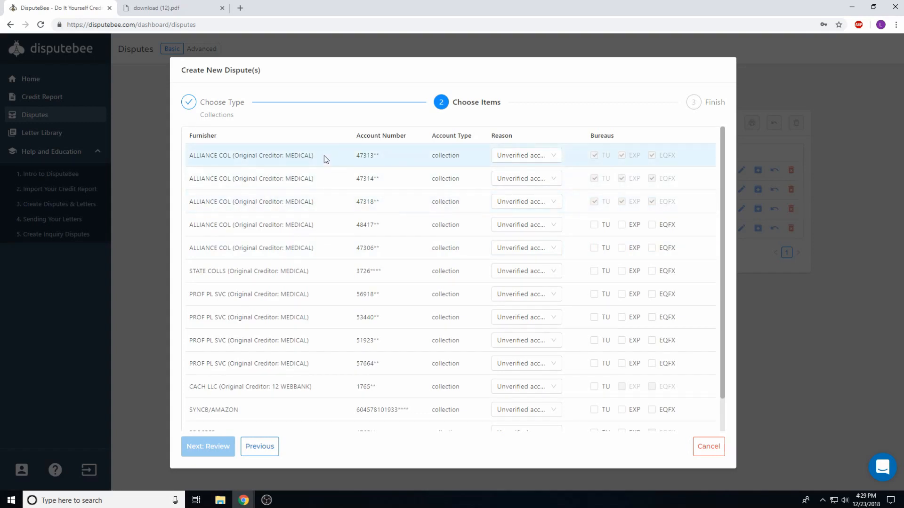
mouse_move(329, 225)
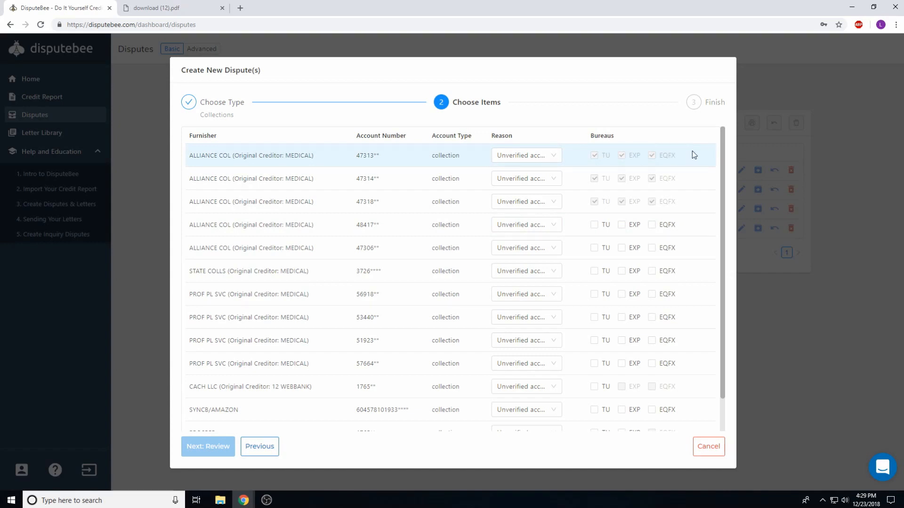
mouse_move(703, 161)
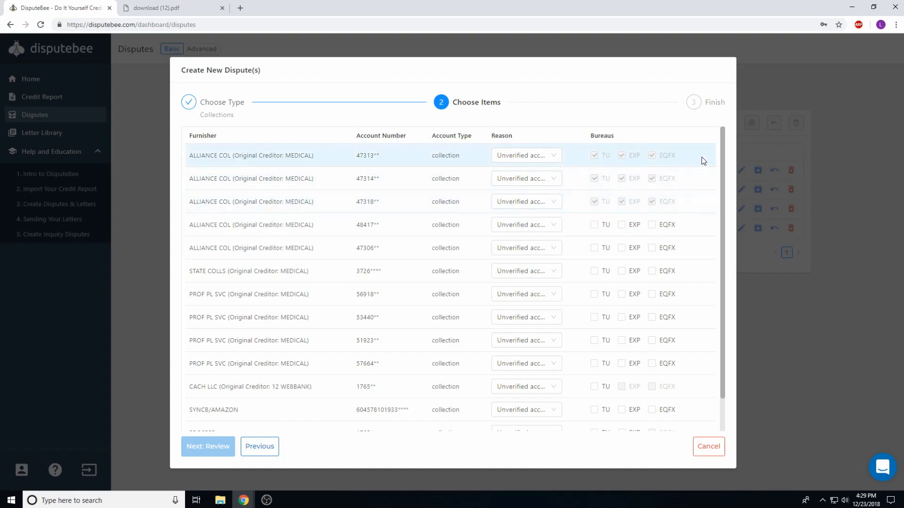
mouse_move(696, 201)
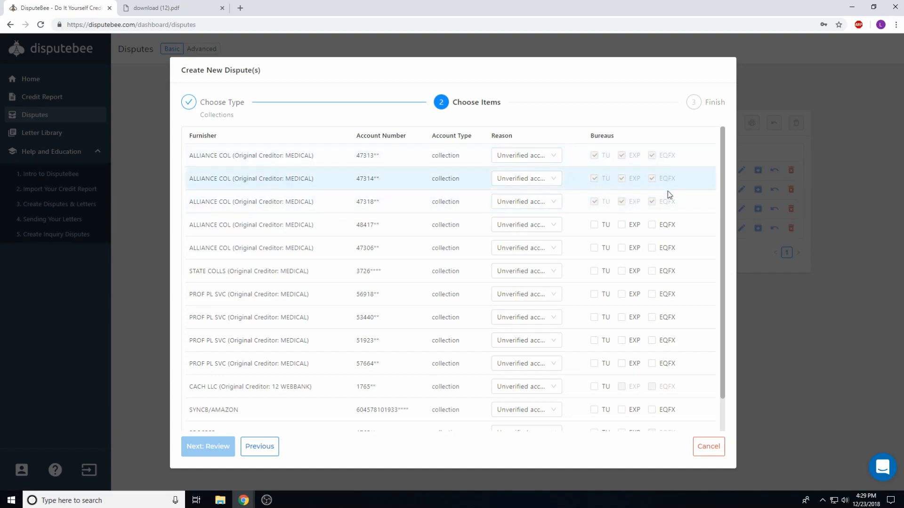
mouse_move(668, 202)
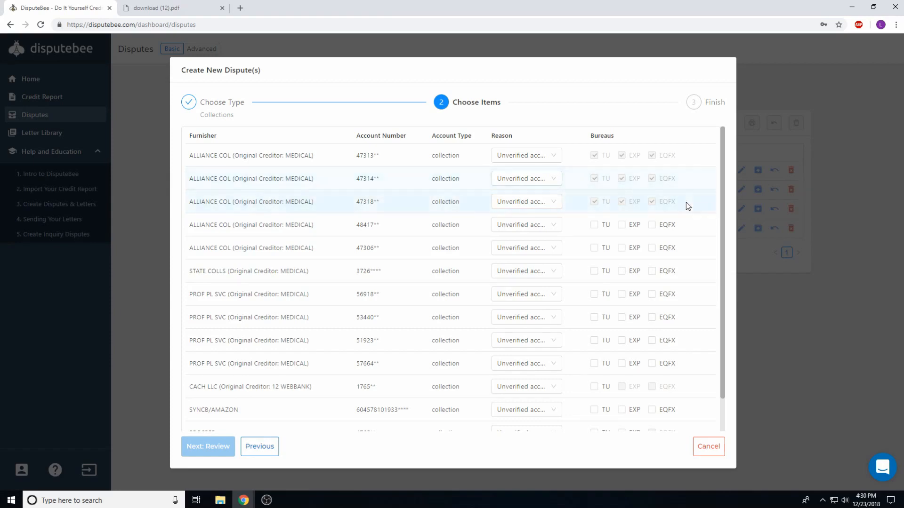
Add the next collection account for all bureaus and close the Create New Dispute(s) dialog
click(595, 224)
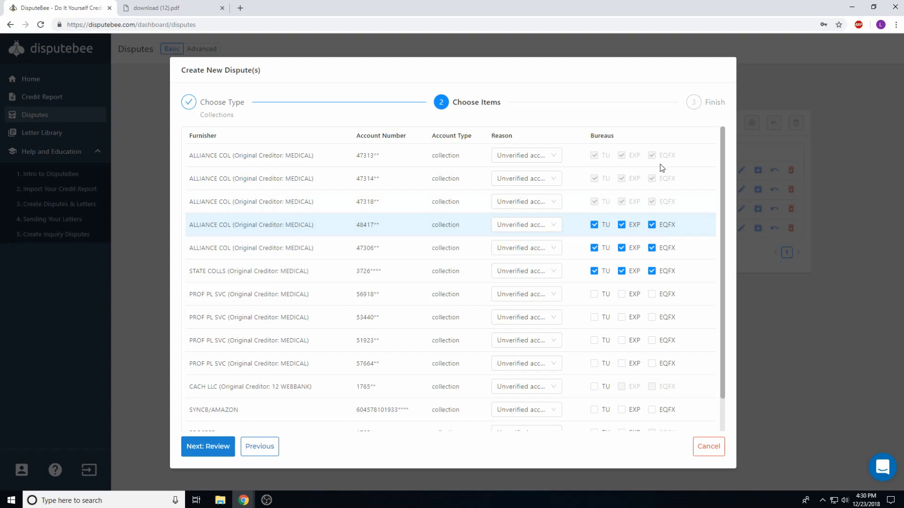
click(207, 446)
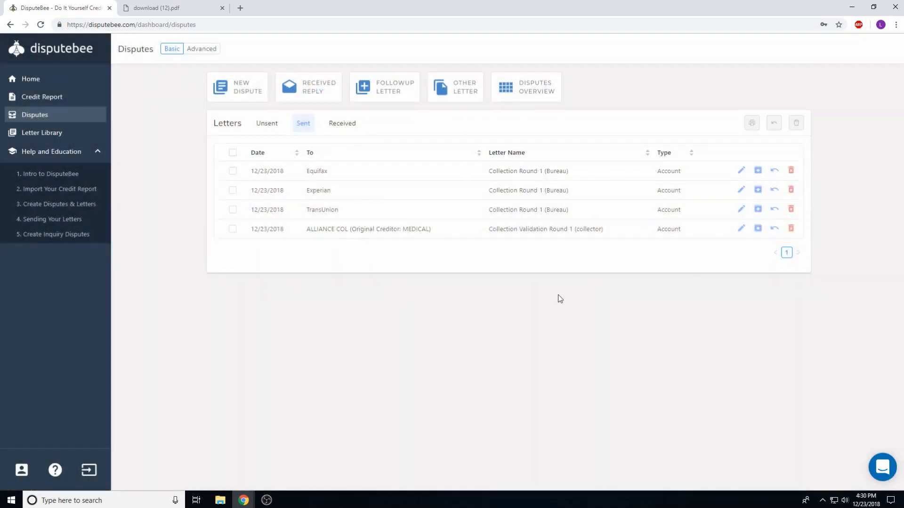